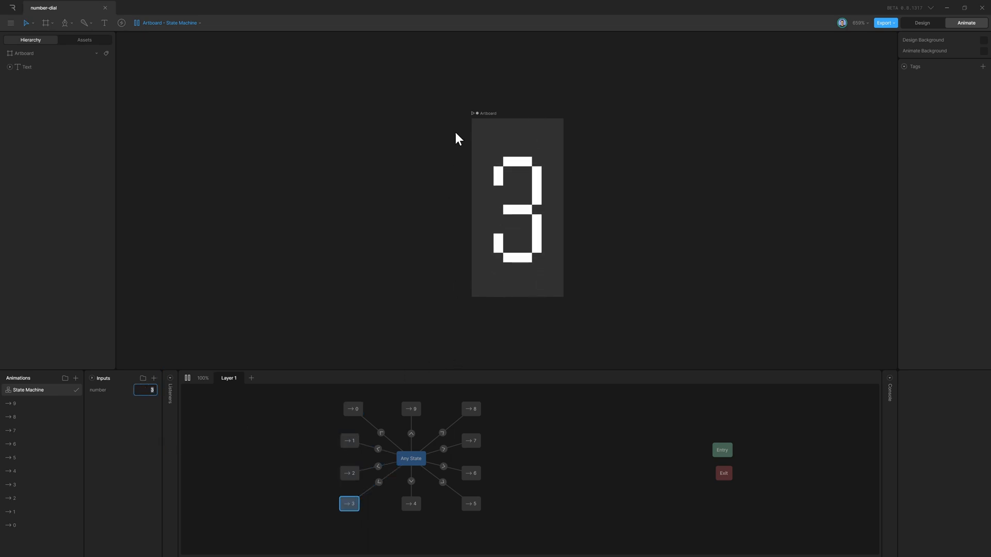
{"action": "mouse_move", "coordinate": [188, 403]}
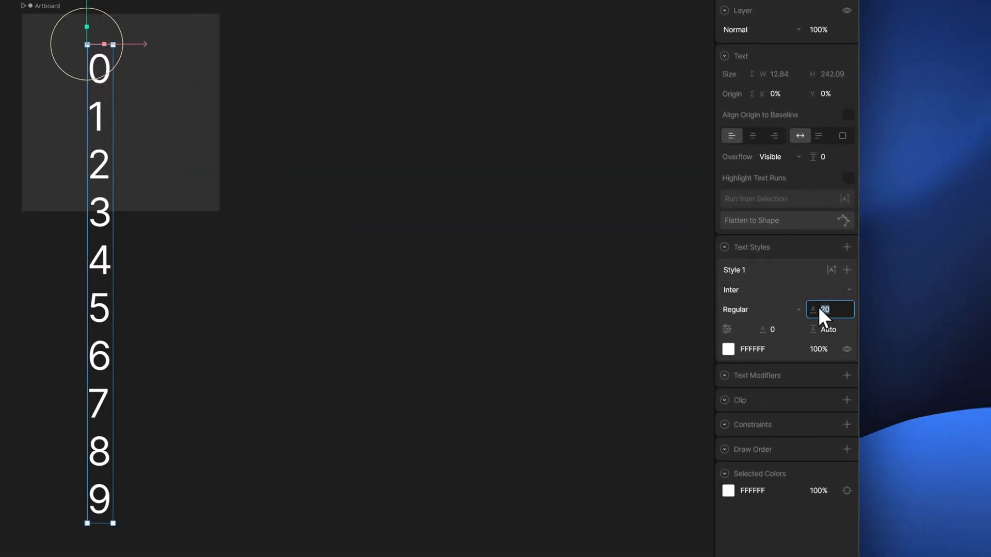
- Set the digit text to the Handjet font at size 64 with line height 70
{"action": "type", "text": "64"}
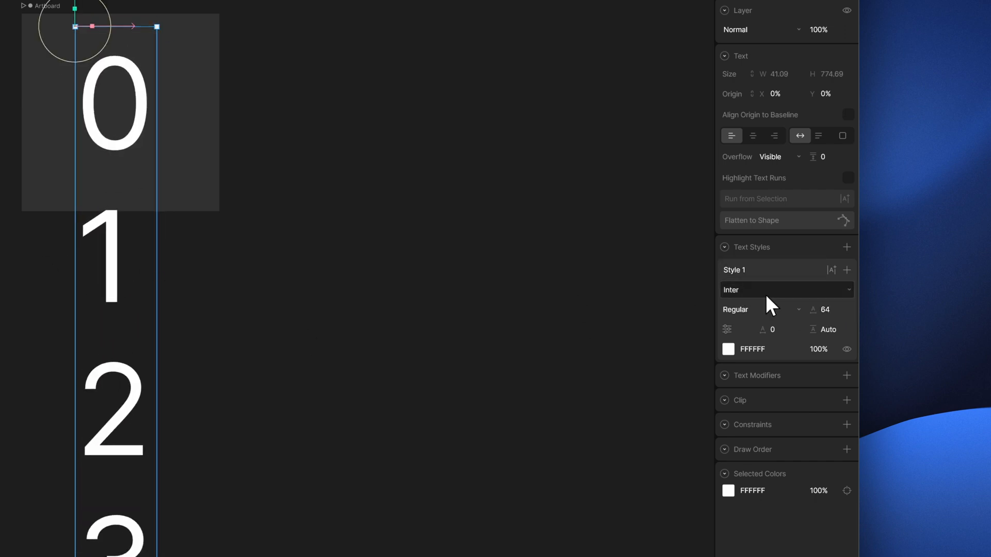
{"action": "type", "text": "je"}
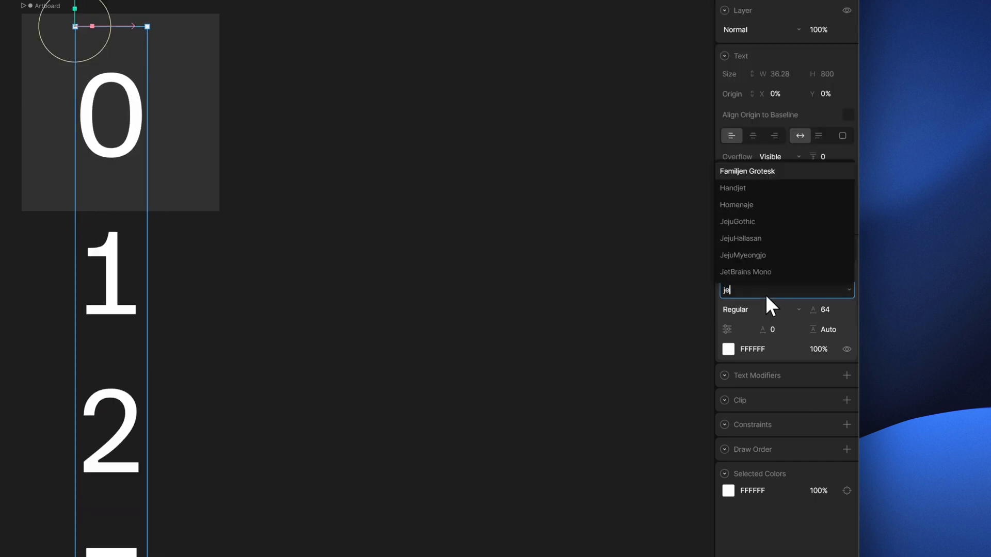
{"action": "left_click", "coordinate": [733, 188]}
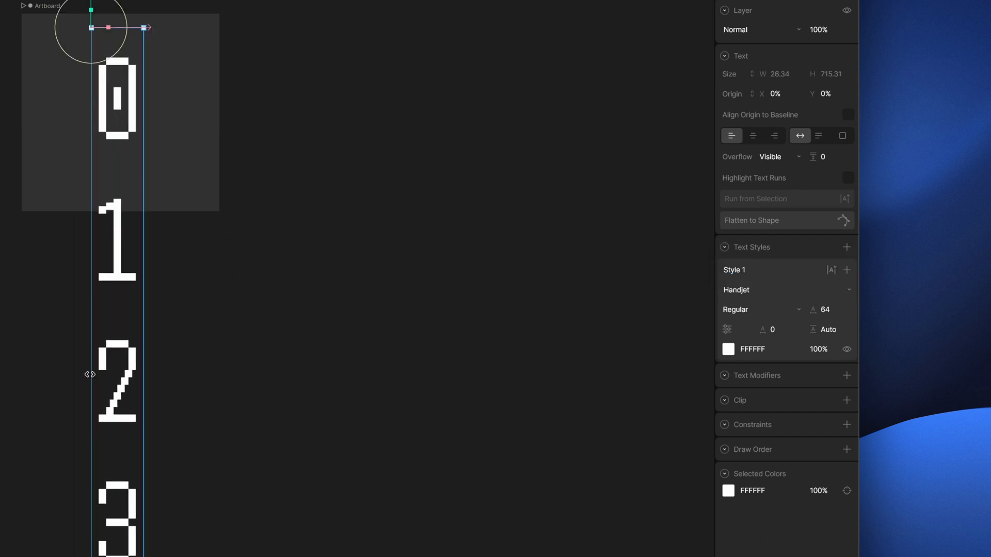
{"action": "left_click", "coordinate": [830, 330]}
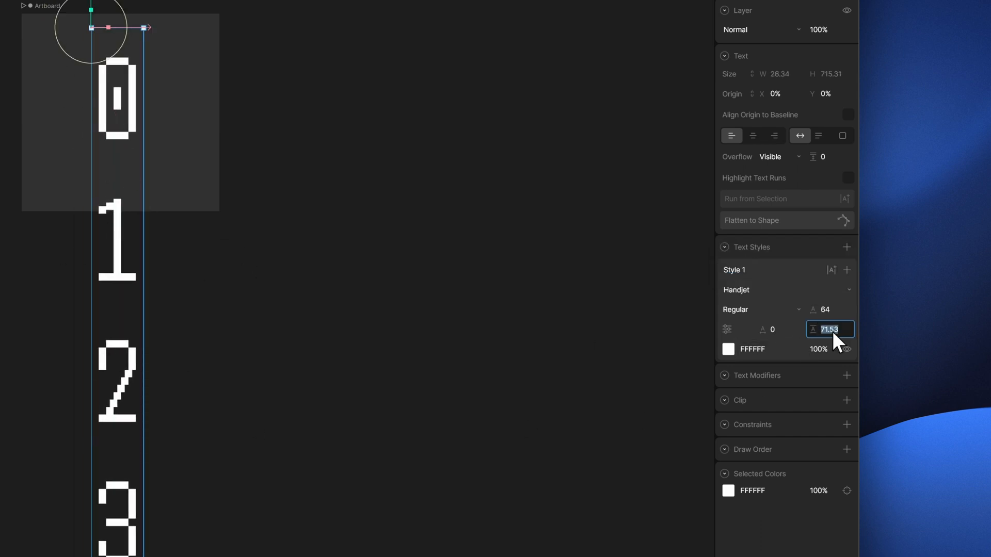
{"action": "mouse_move", "coordinate": [829, 329]}
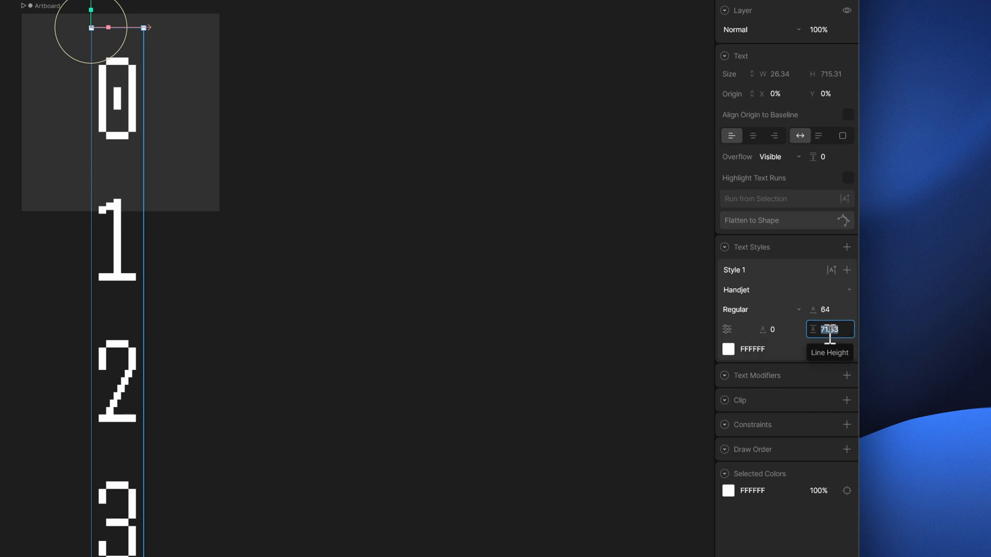
{"action": "type", "text": "70"}
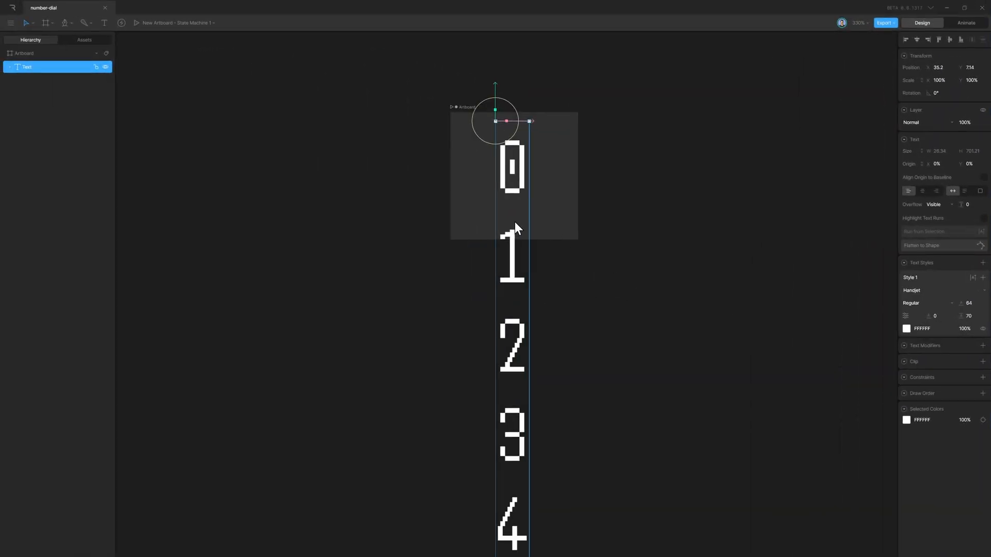
- Set the artboard height to 70 and turn on clipping
{"action": "left_click", "coordinate": [940, 40]}
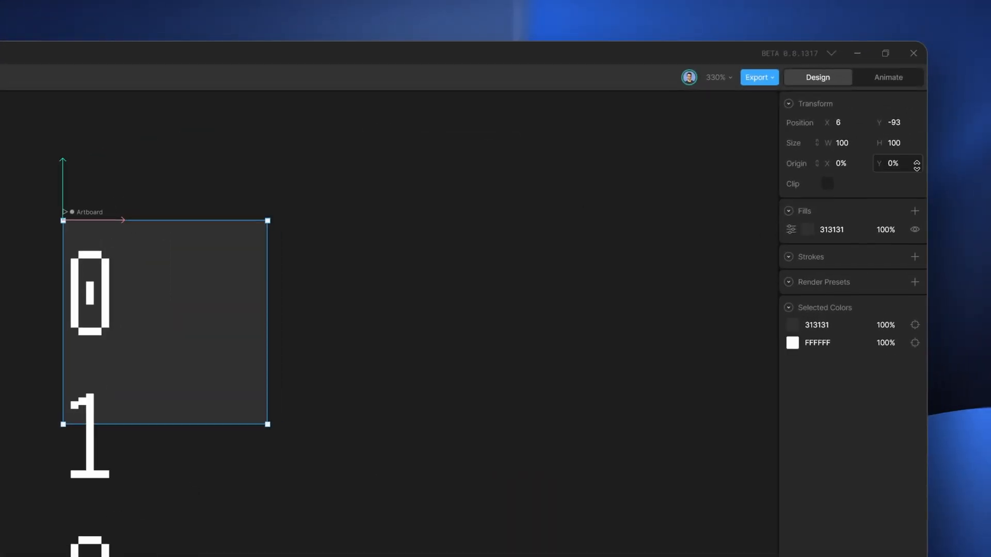
{"action": "type", "text": "70"}
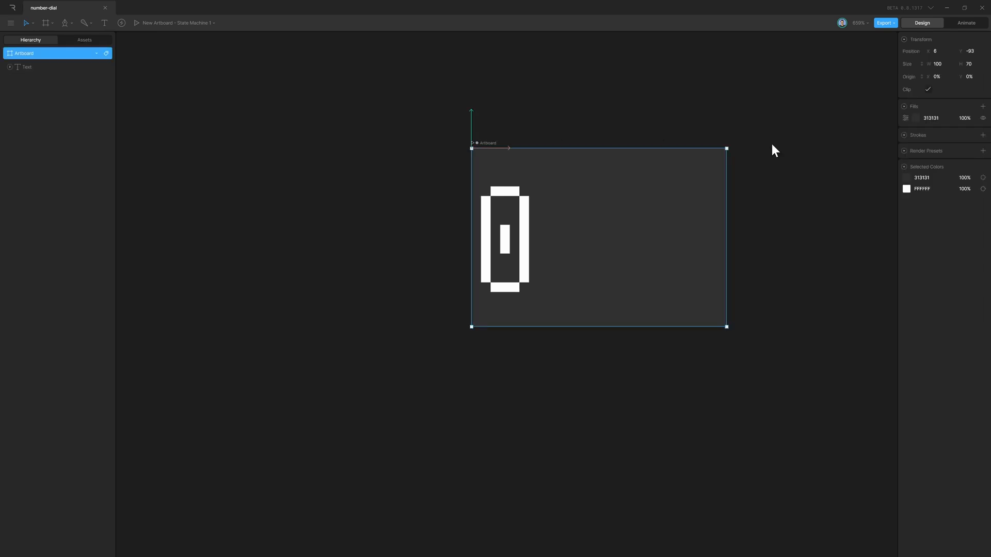
- Narrow the artboard width to 36, reselect the Text layer, and enter Animate mode
{"action": "left_click", "coordinate": [27, 68]}
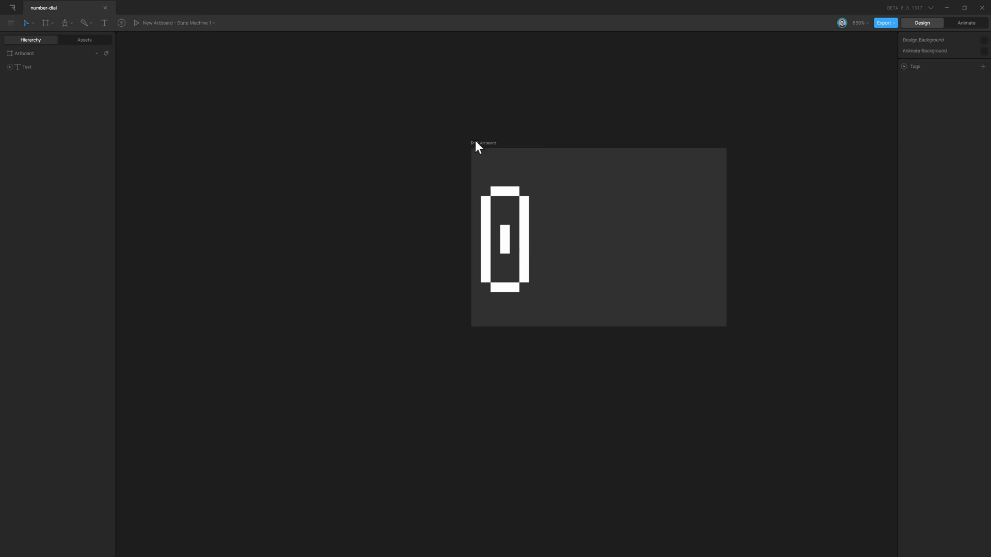
{"action": "left_click", "coordinate": [24, 53]}
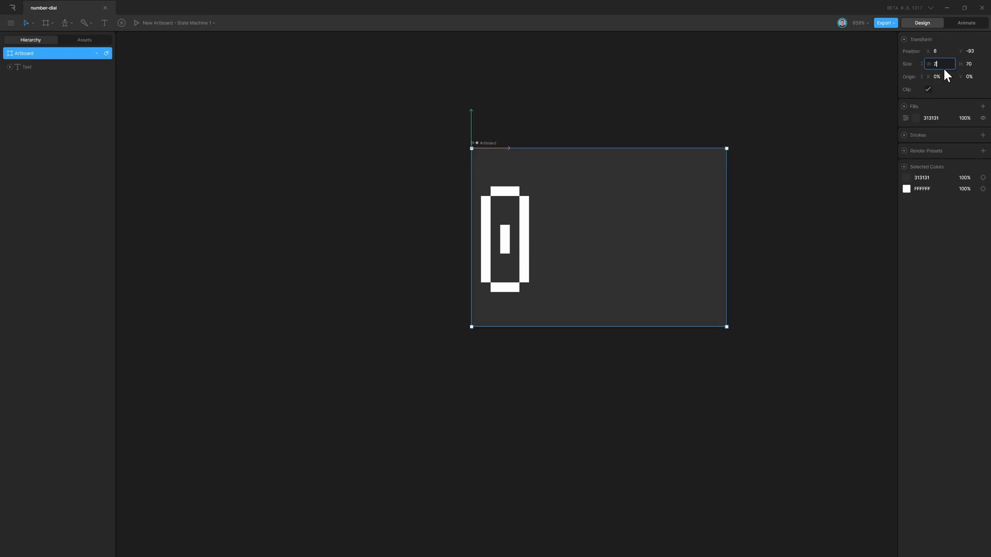
{"action": "type", "text": "26"}
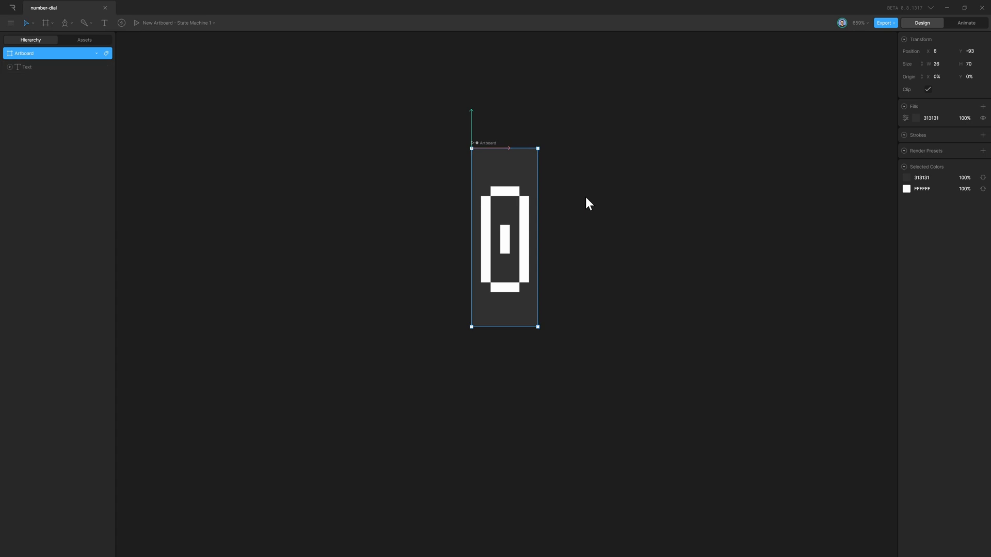
{"action": "left_click", "coordinate": [940, 64]}
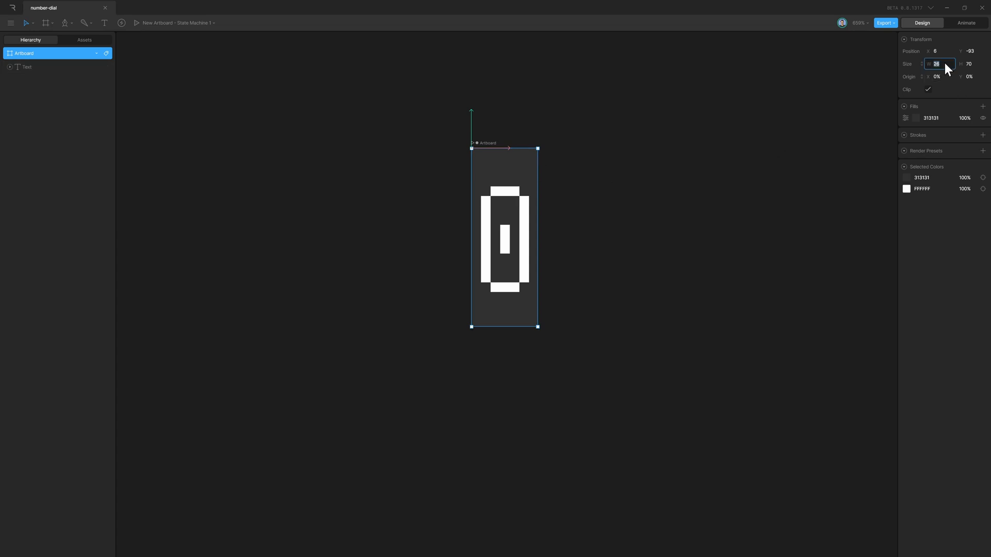
{"action": "type", "text": "36"}
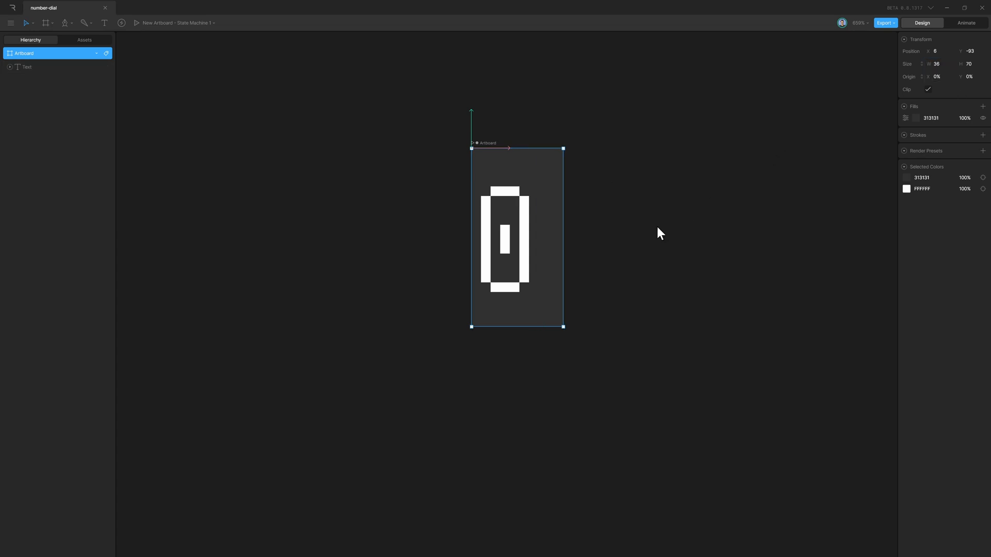
{"action": "left_click", "coordinate": [27, 66]}
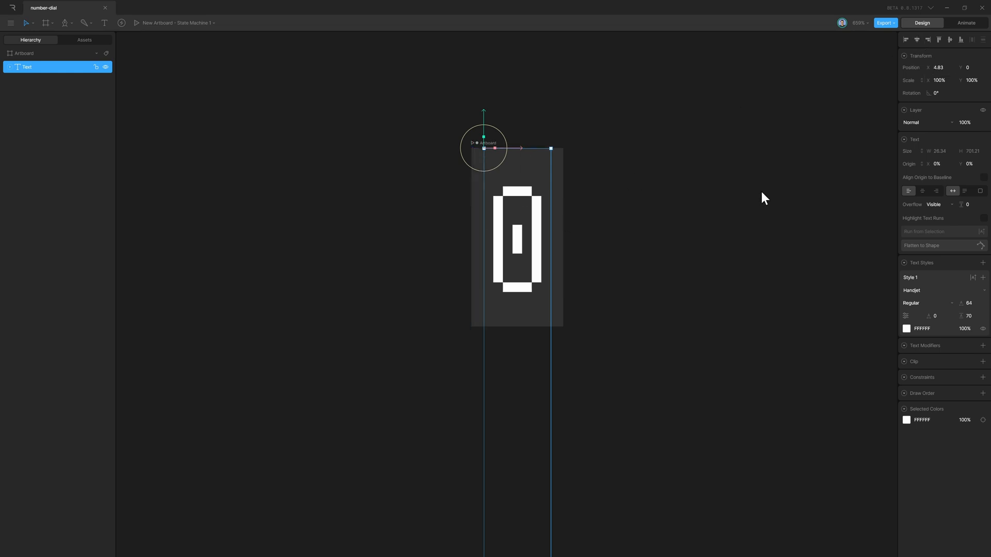
{"action": "left_click", "coordinate": [965, 23]}
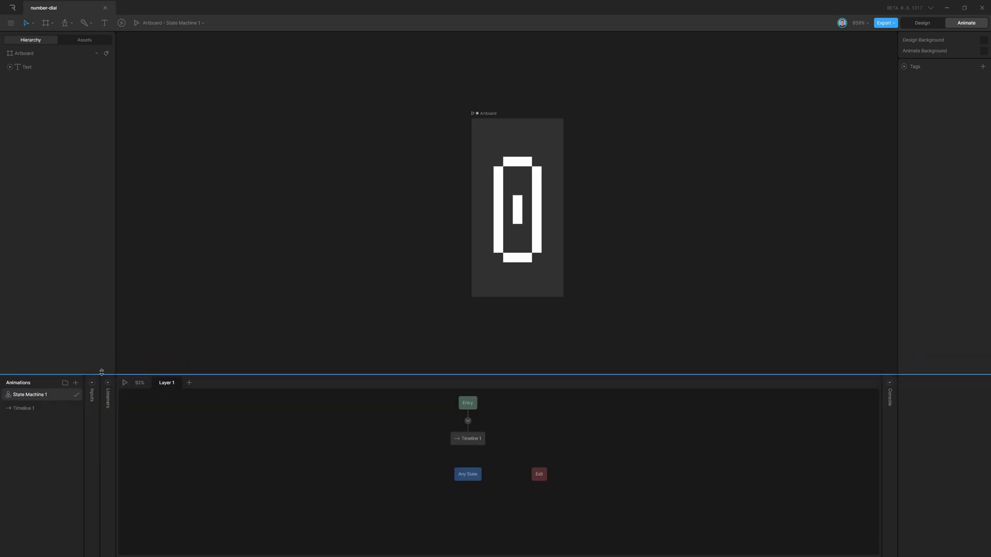
- Rename Timeline 1 to 0, key the text's Position Y, and key Y -70 in animation 1
{"action": "double_click", "coordinate": [23, 408]}
{"action": "type", "text": "0"}
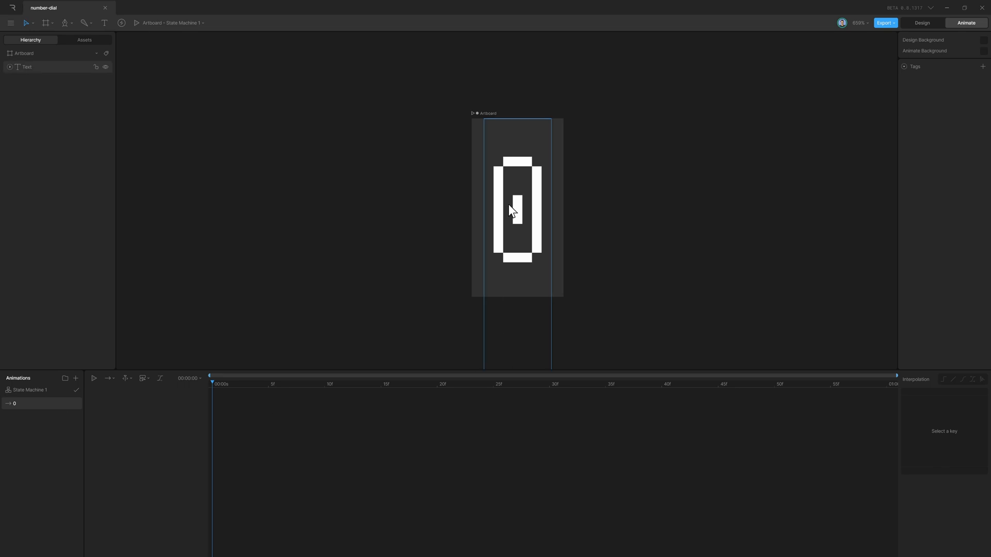
{"action": "left_click", "coordinate": [26, 67]}
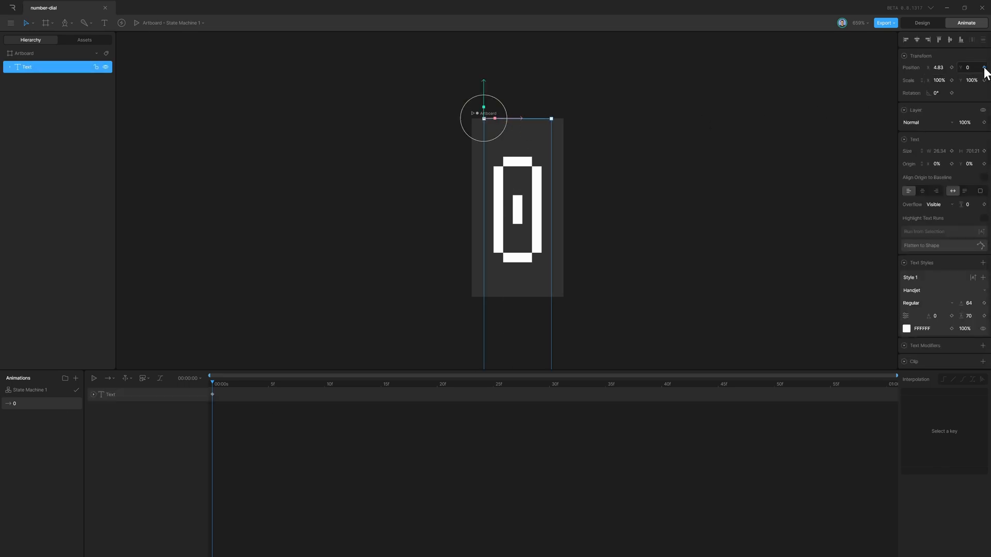
{"action": "left_click", "coordinate": [189, 378]}
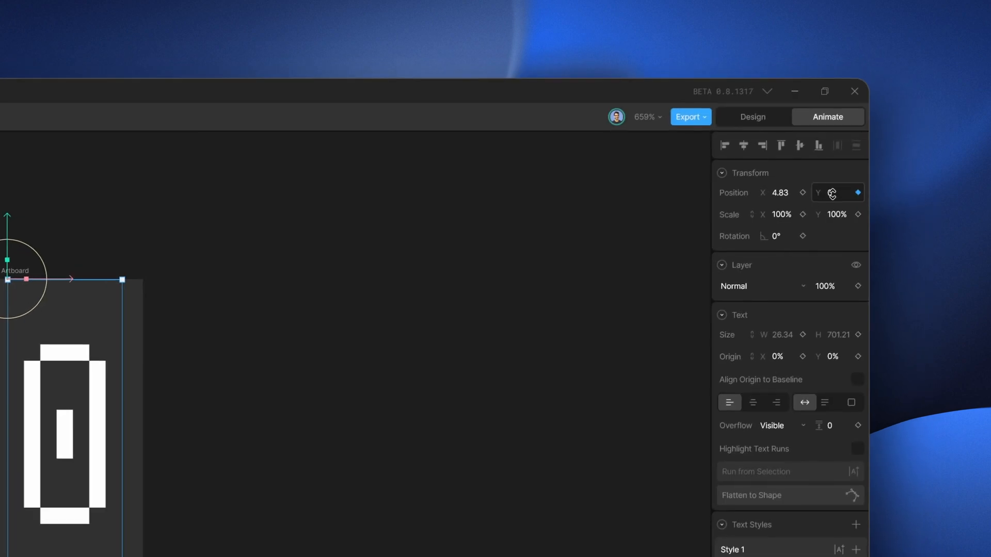
{"action": "left_click", "coordinate": [834, 192]}
{"action": "type", "text": "-70"}
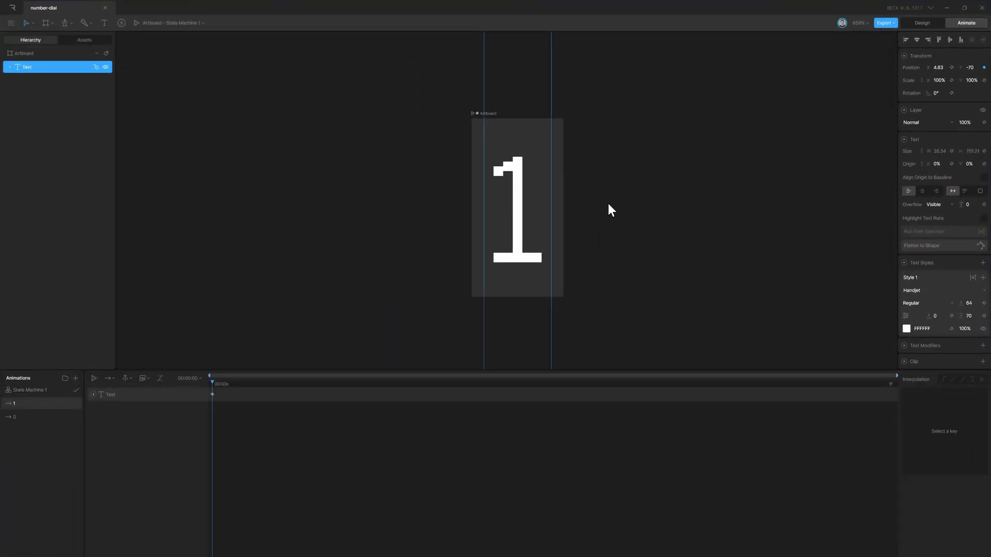
- Duplicate and rename digit animations through 9, keying each text Y offset (e.g. -350)
{"action": "right_click", "coordinate": [29, 390]}
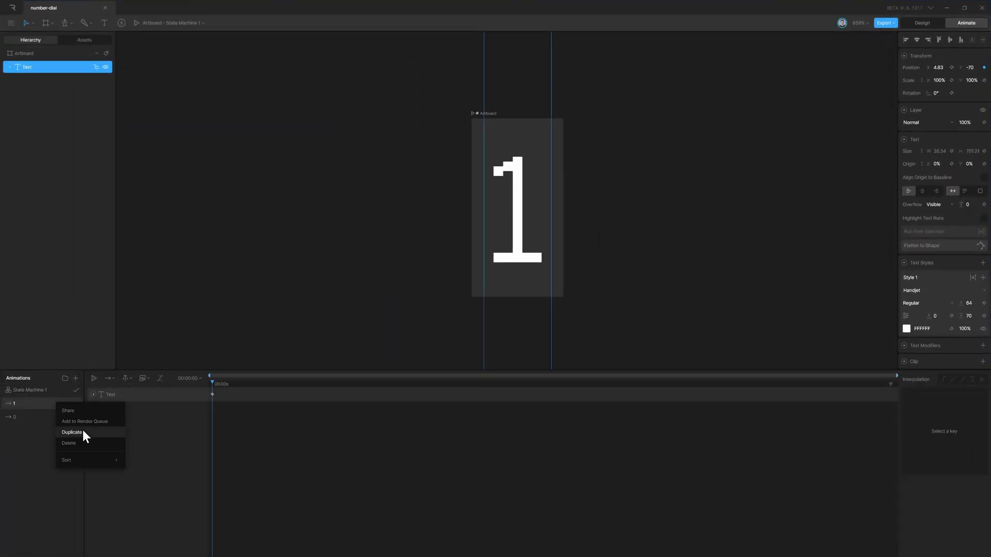
{"action": "left_click", "coordinate": [71, 433]}
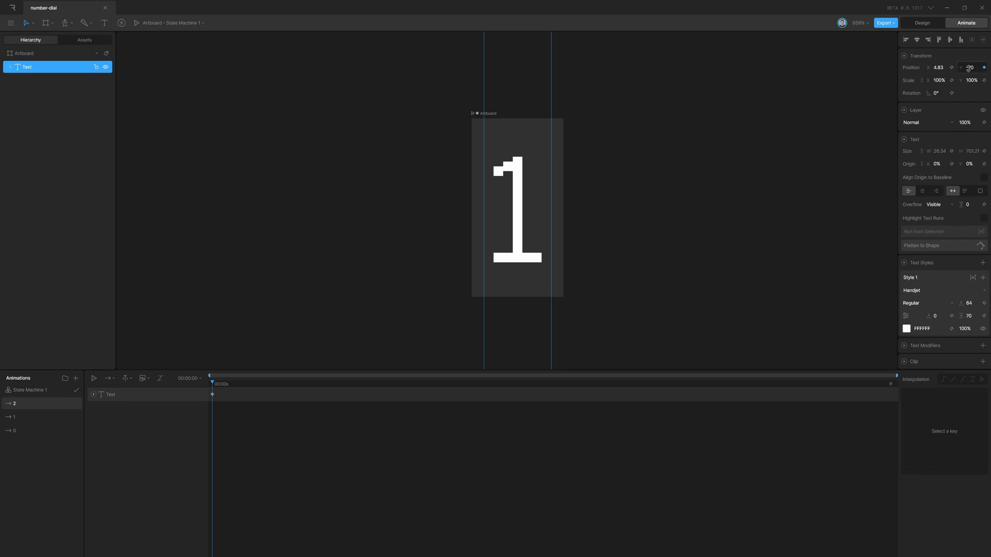
{"action": "right_click", "coordinate": [14, 403]}
{"action": "type", "text": "5"}
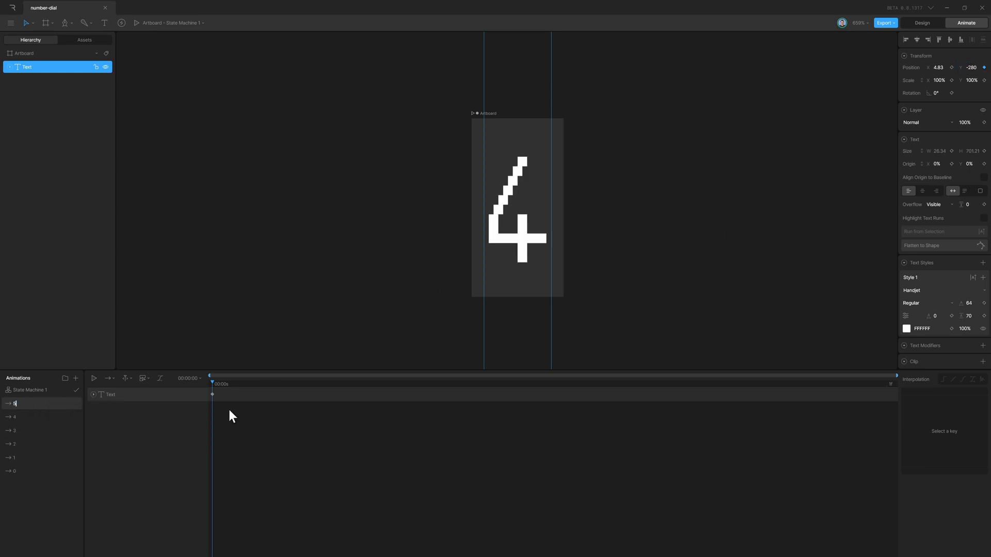
{"action": "type", "text": "-350"}
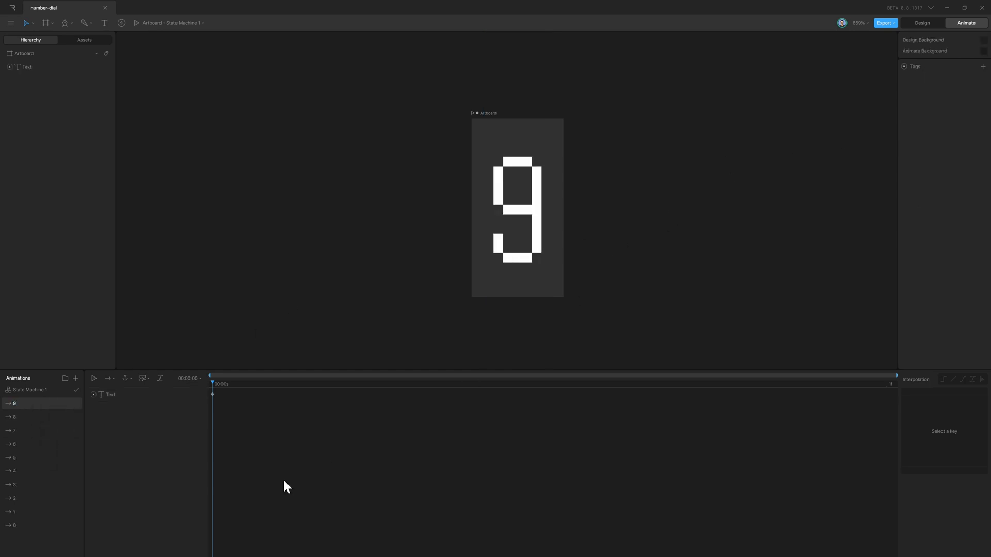
{"action": "left_click", "coordinate": [14, 512]}
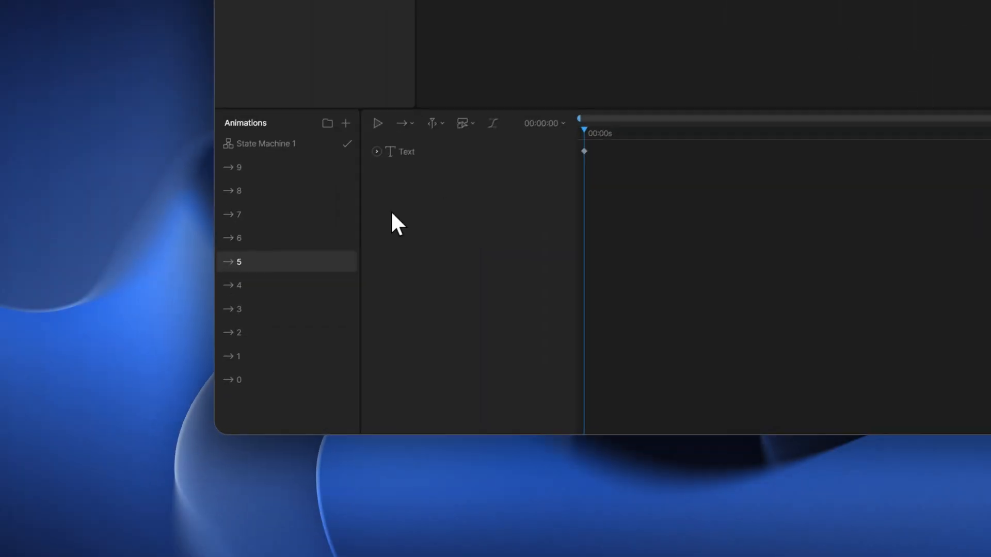
- Rename State Machine 1 and add a Number input named 'number'
{"action": "double_click", "coordinate": [268, 143]}
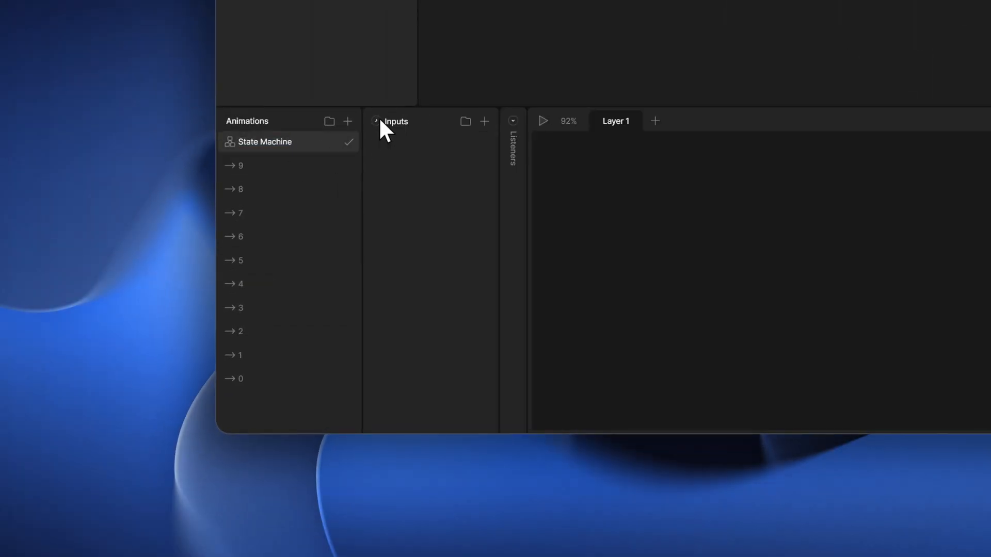
{"action": "left_click", "coordinate": [484, 121]}
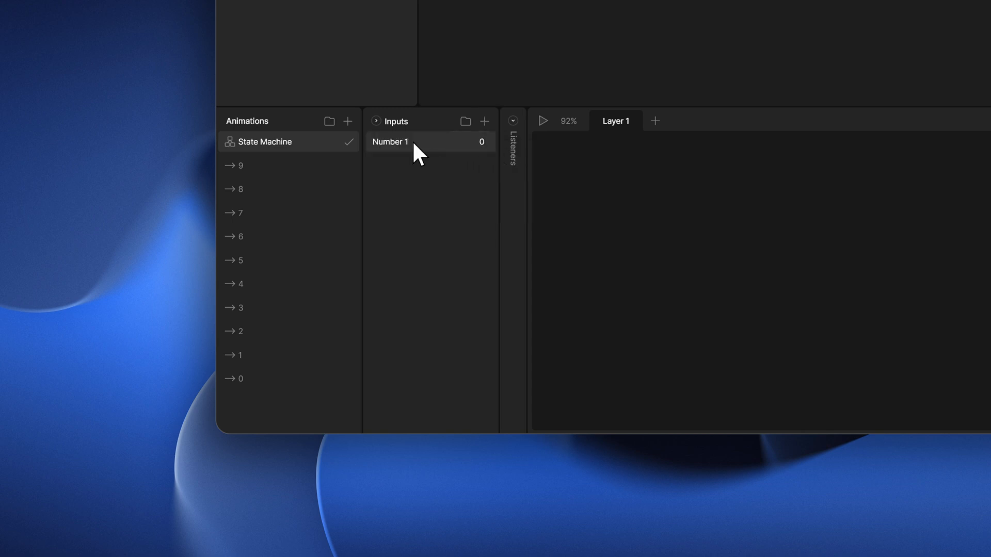
{"action": "type", "text": "numb"}
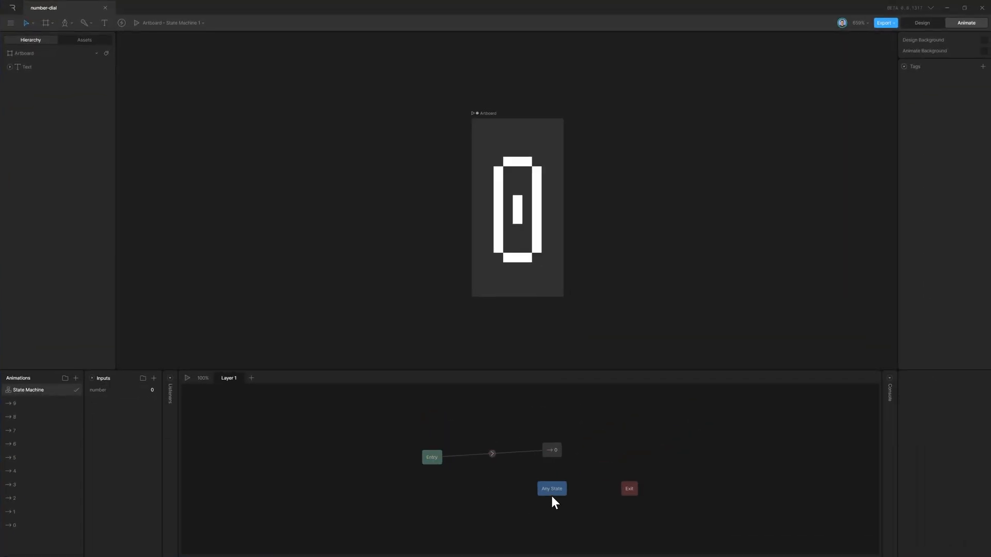
- Arrange the 0–9 digit states around Any State and connect a transition to each
{"action": "left_click_drag", "start_coordinate": [552, 489], "coordinate": [672, 450]}
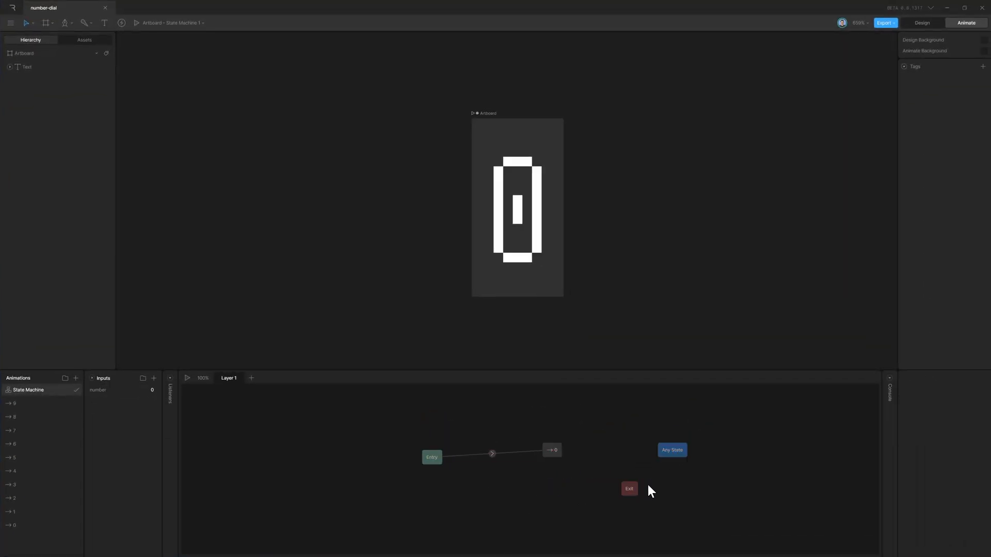
{"action": "left_click", "coordinate": [492, 454]}
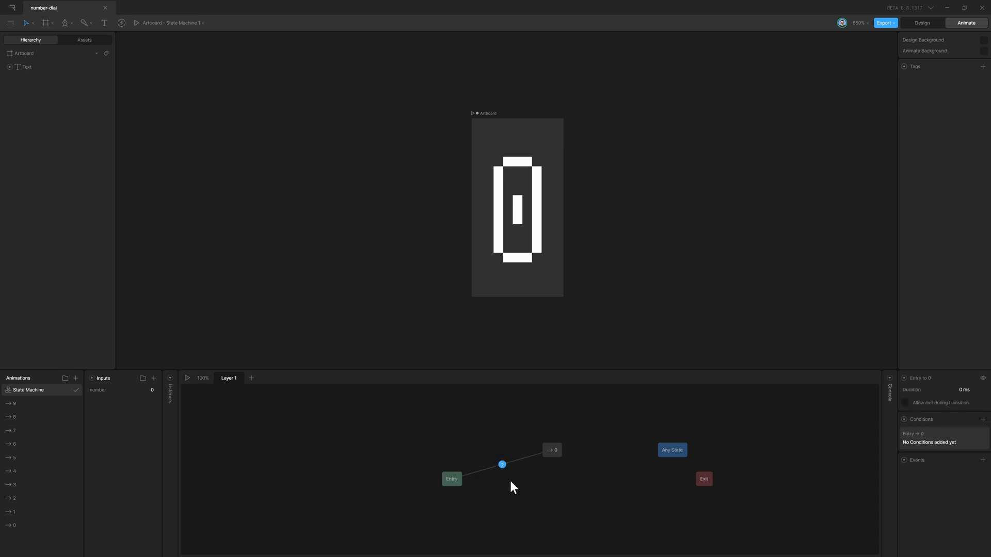
{"action": "left_click_drag", "start_coordinate": [552, 450], "coordinate": [723, 450]}
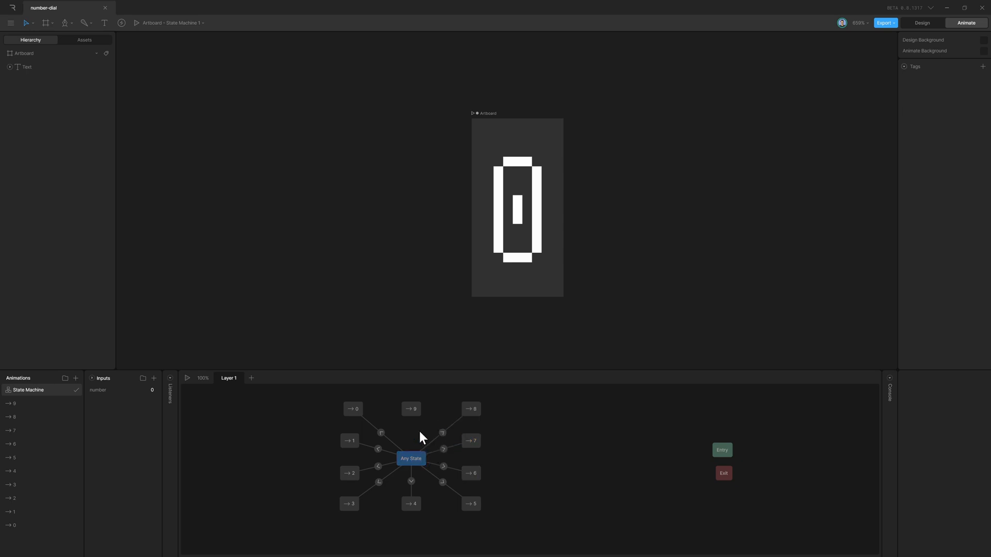
- Give all ten transitions 400 ms cubic easing and a number == condition, 1 for digit 1
{"action": "left_click", "coordinate": [411, 435]}
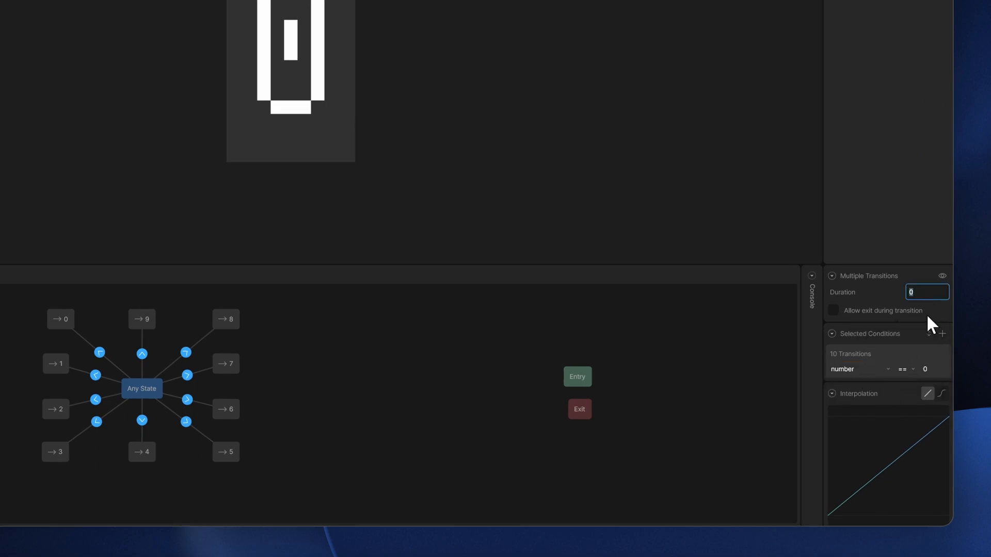
{"action": "type", "text": "400 ms"}
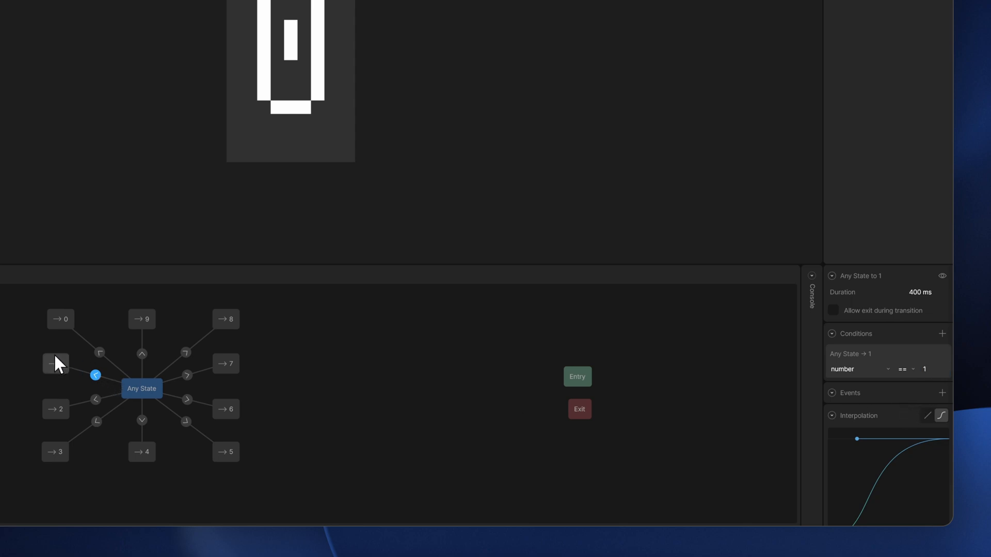
- Enter each transition's own digit as its number condition value, up to 3
{"action": "left_click", "coordinate": [95, 399]}
{"action": "type", "text": "3"}
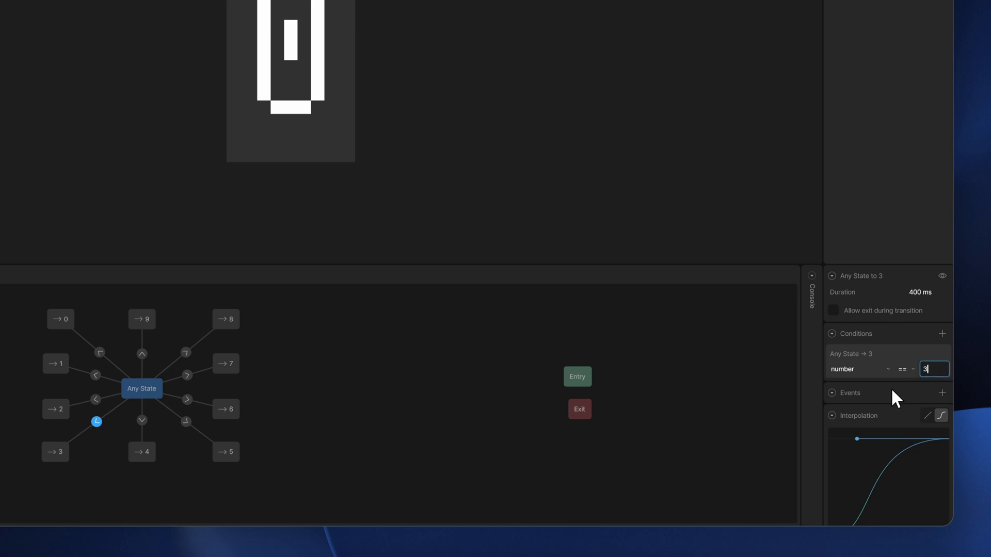
{"action": "left_click", "coordinate": [187, 399]}
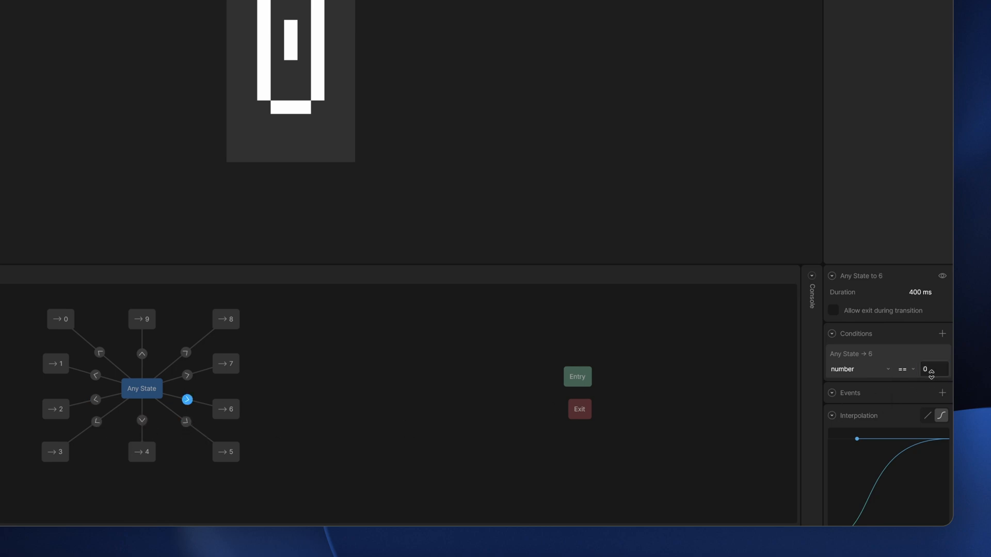
{"action": "left_click", "coordinate": [141, 353]}
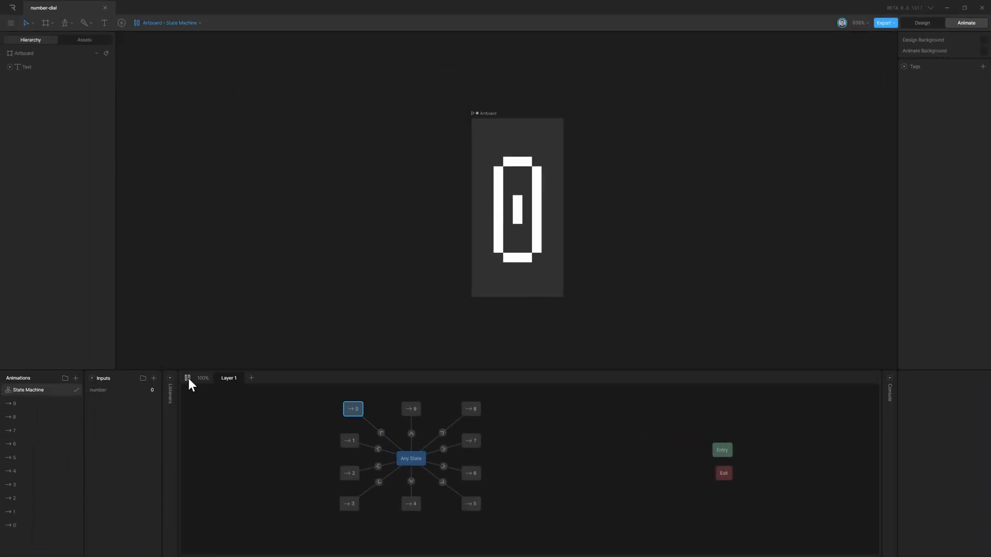
- Play the state machine and set the number input to 3, 9, 5 and 7
{"action": "left_click", "coordinate": [146, 390]}
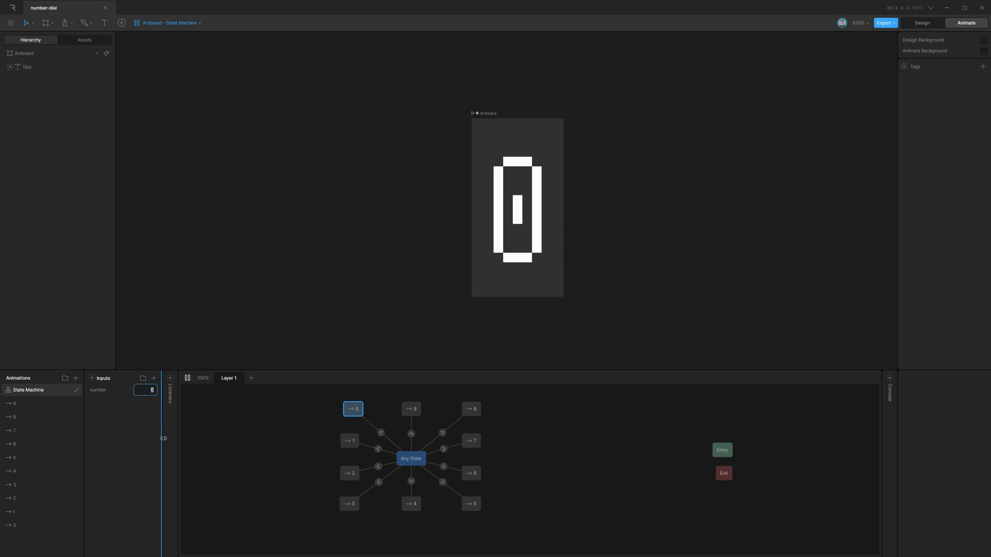
{"action": "left_click", "coordinate": [349, 503]}
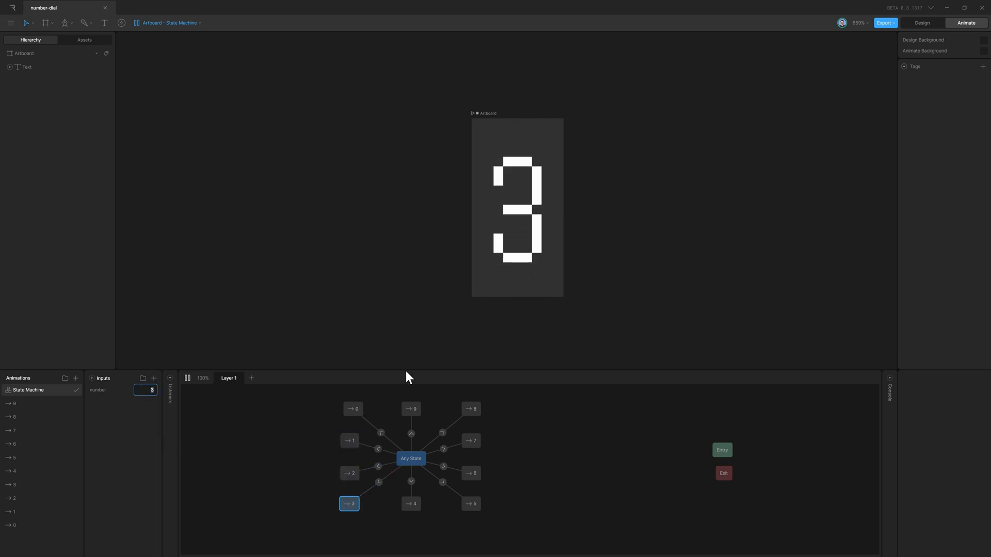
{"action": "mouse_move", "coordinate": [430, 285]}
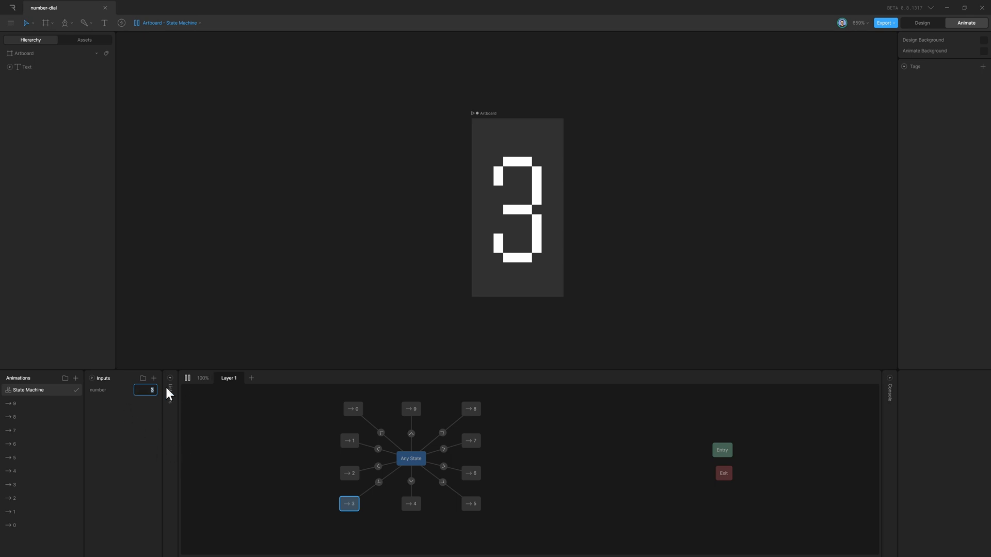
{"action": "left_click", "coordinate": [410, 409]}
{"action": "type", "text": "9"}
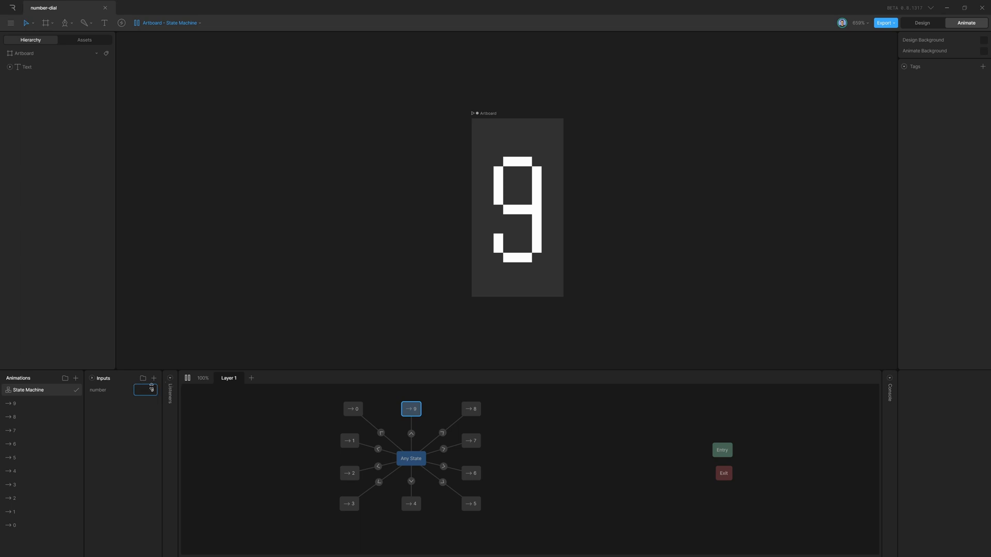
{"action": "left_click", "coordinate": [471, 504]}
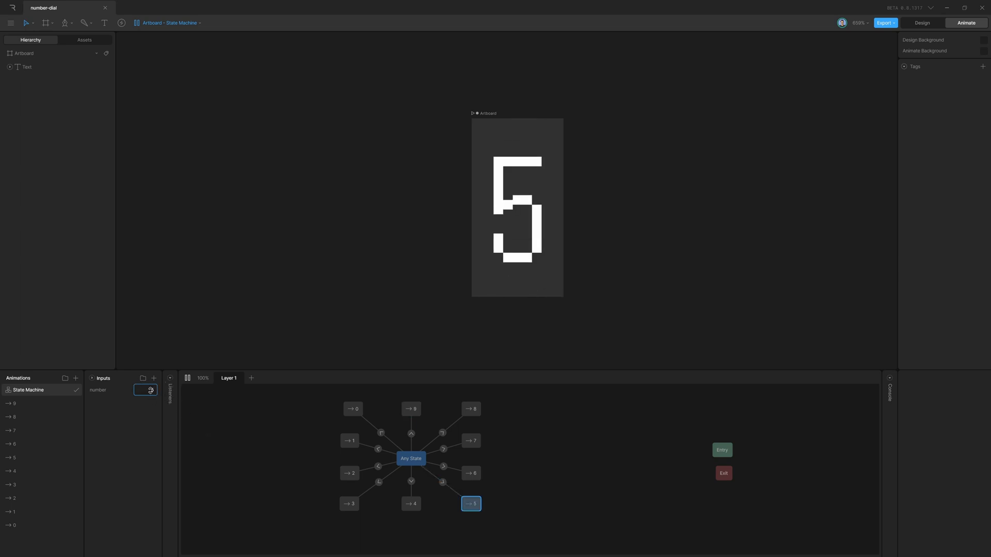
{"action": "left_click", "coordinate": [471, 440]}
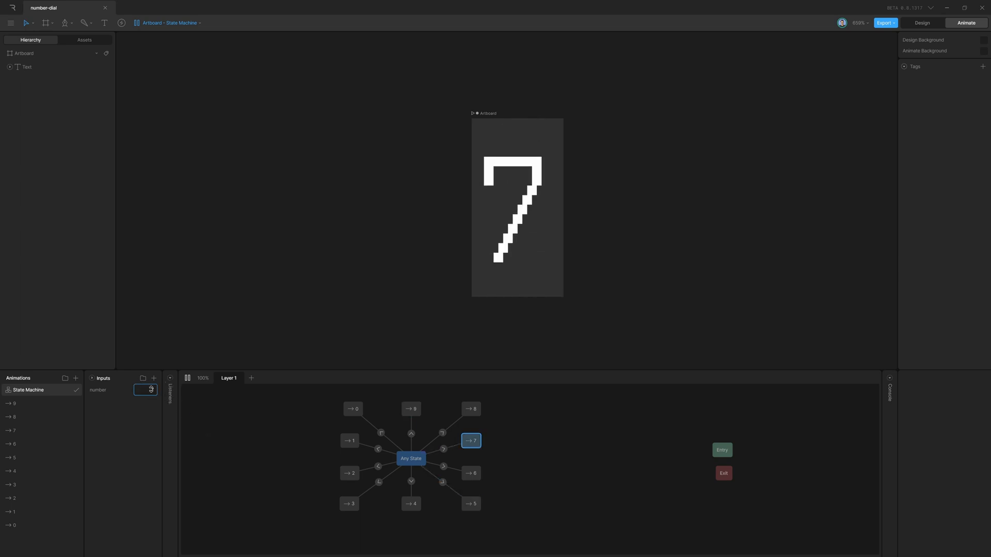